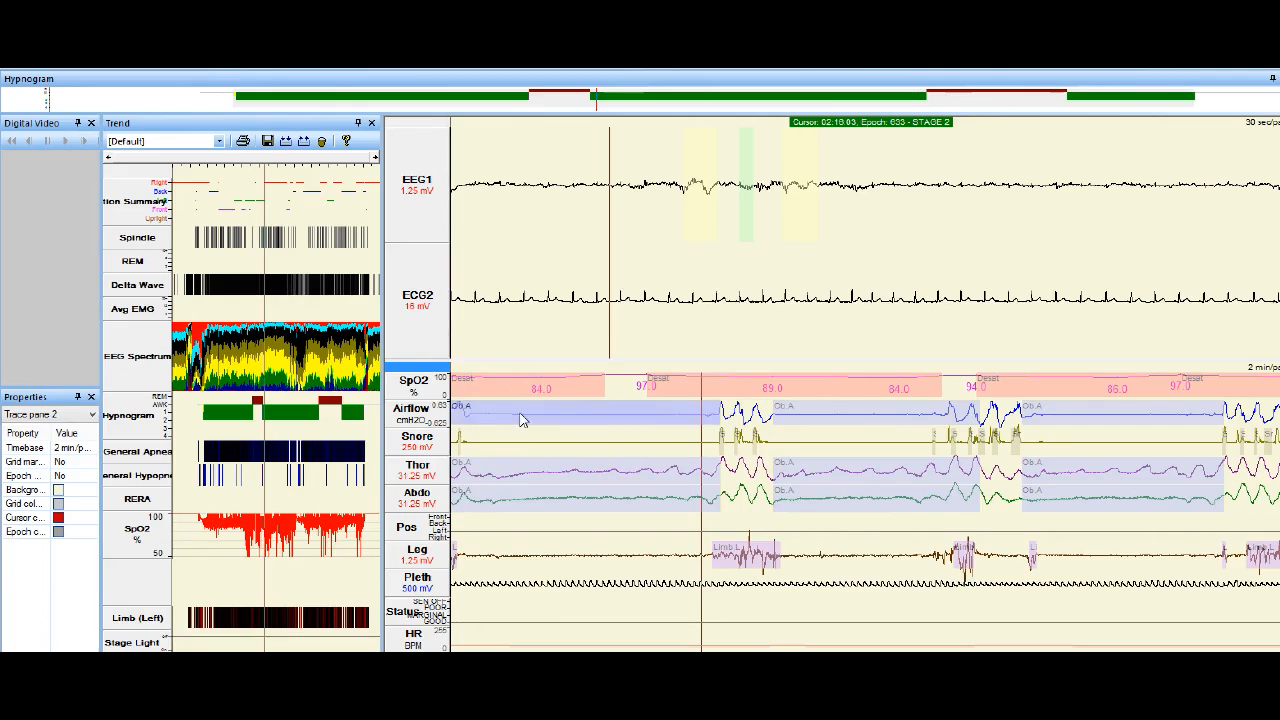
mouse_move(916, 384)
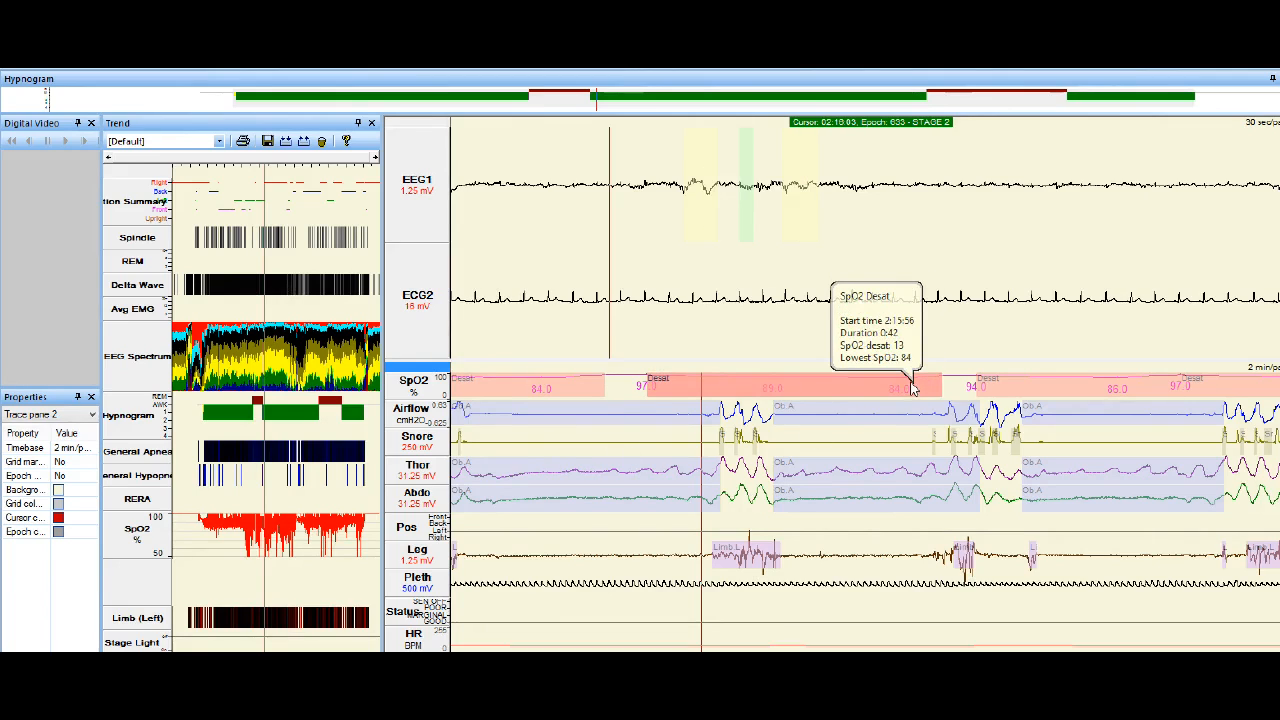
mouse_move(658, 384)
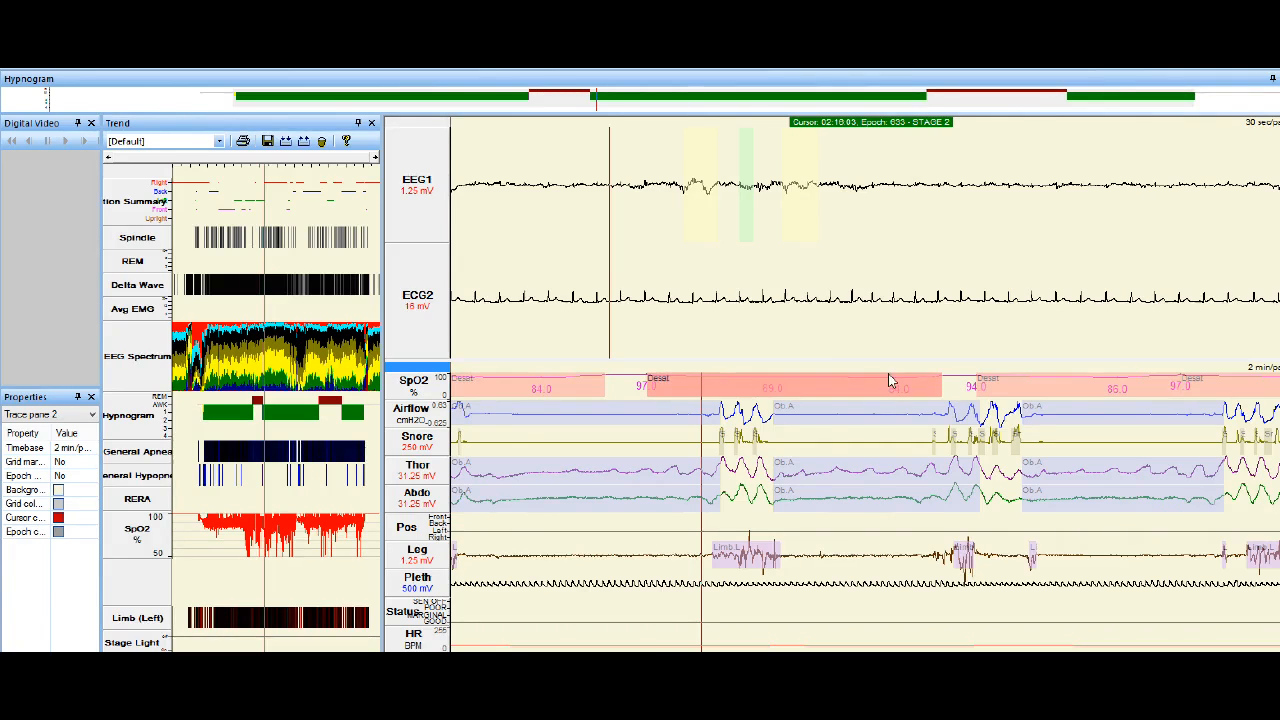
mouse_move(890, 380)
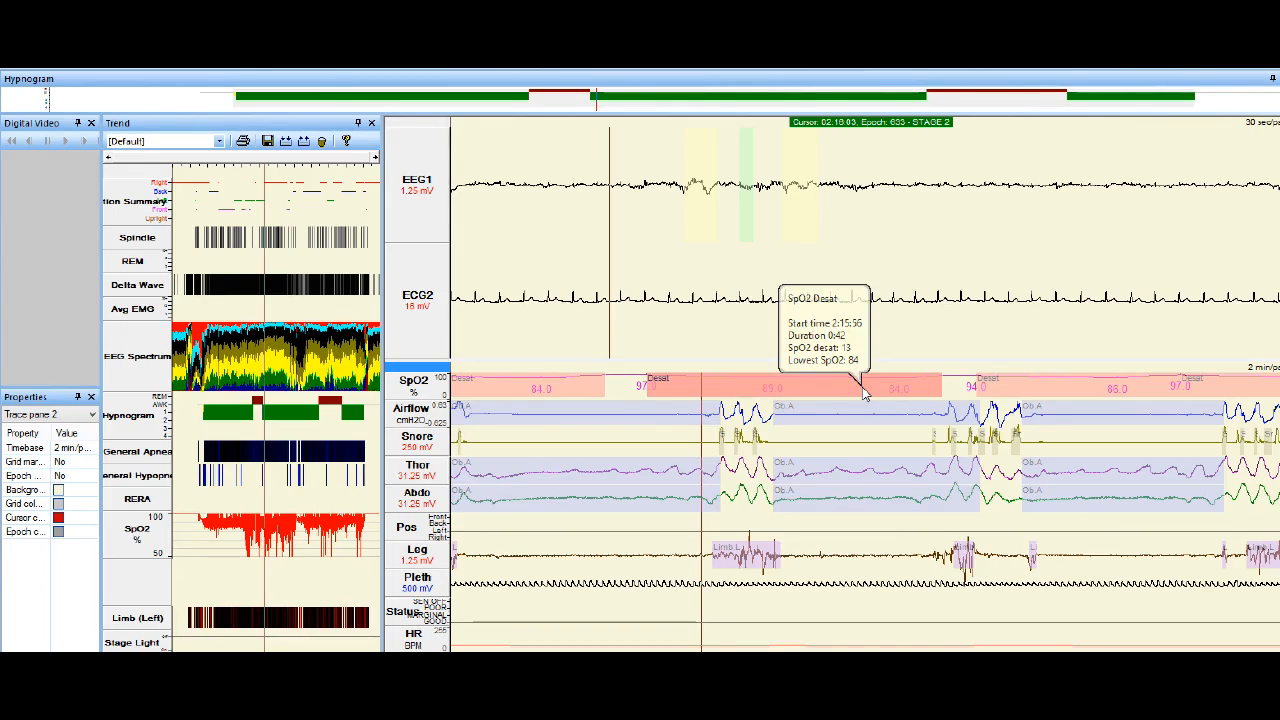
mouse_move(628, 424)
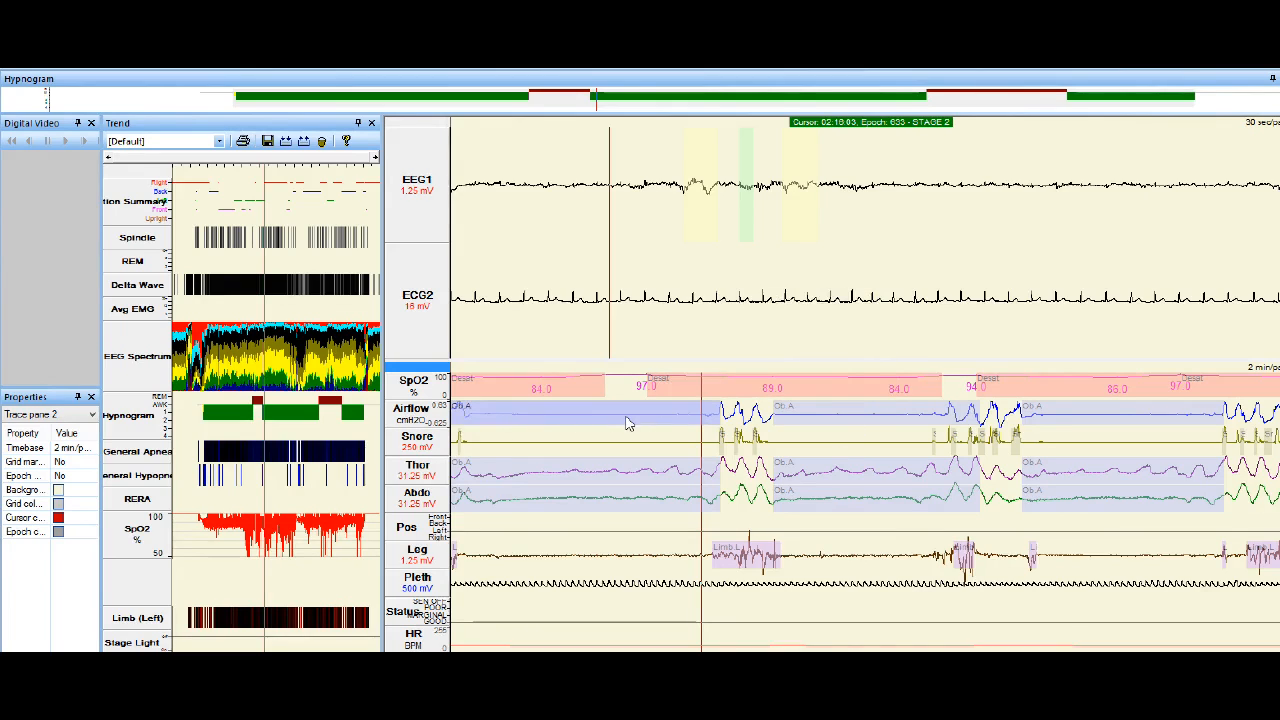
mouse_move(990, 410)
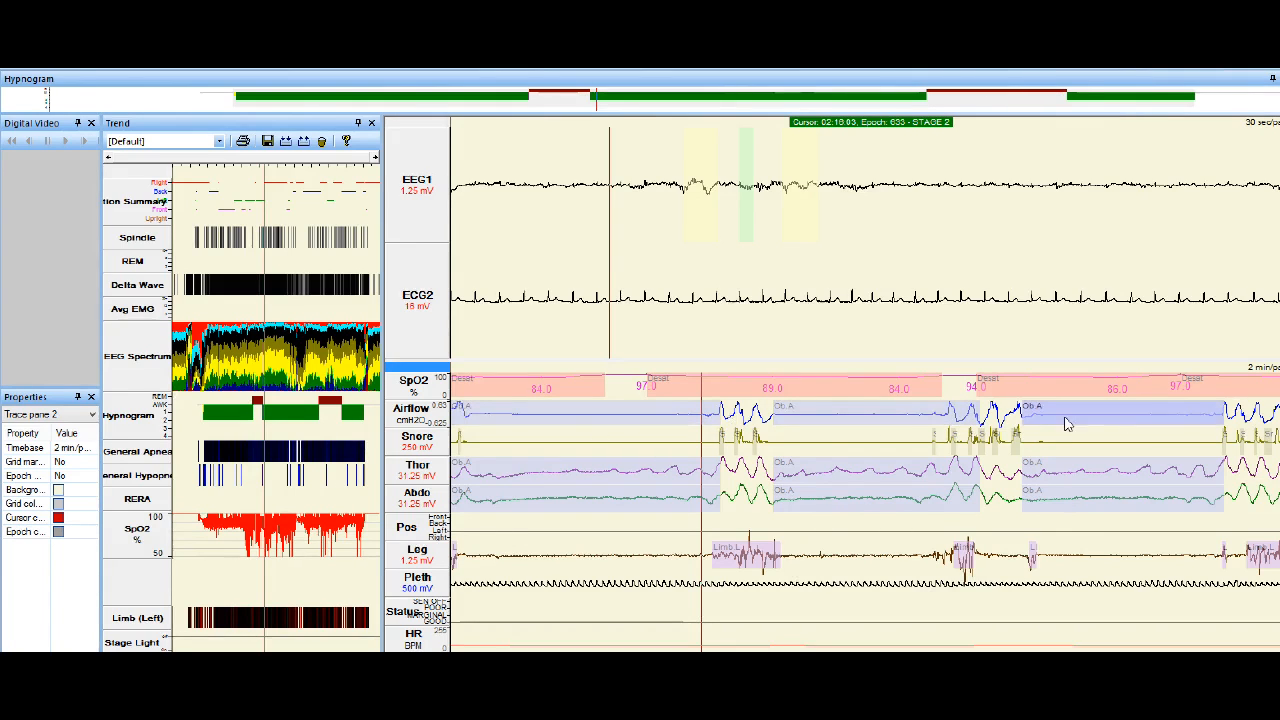
mouse_move(612, 428)
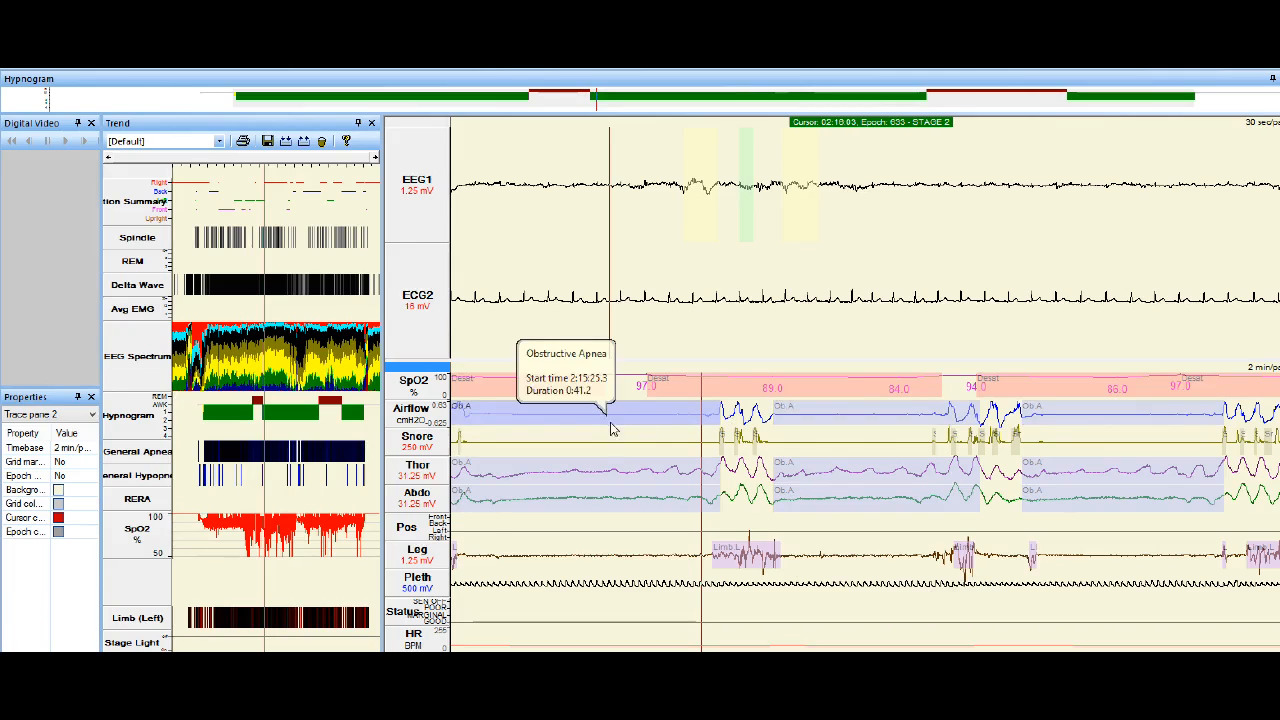
mouse_move(550, 422)
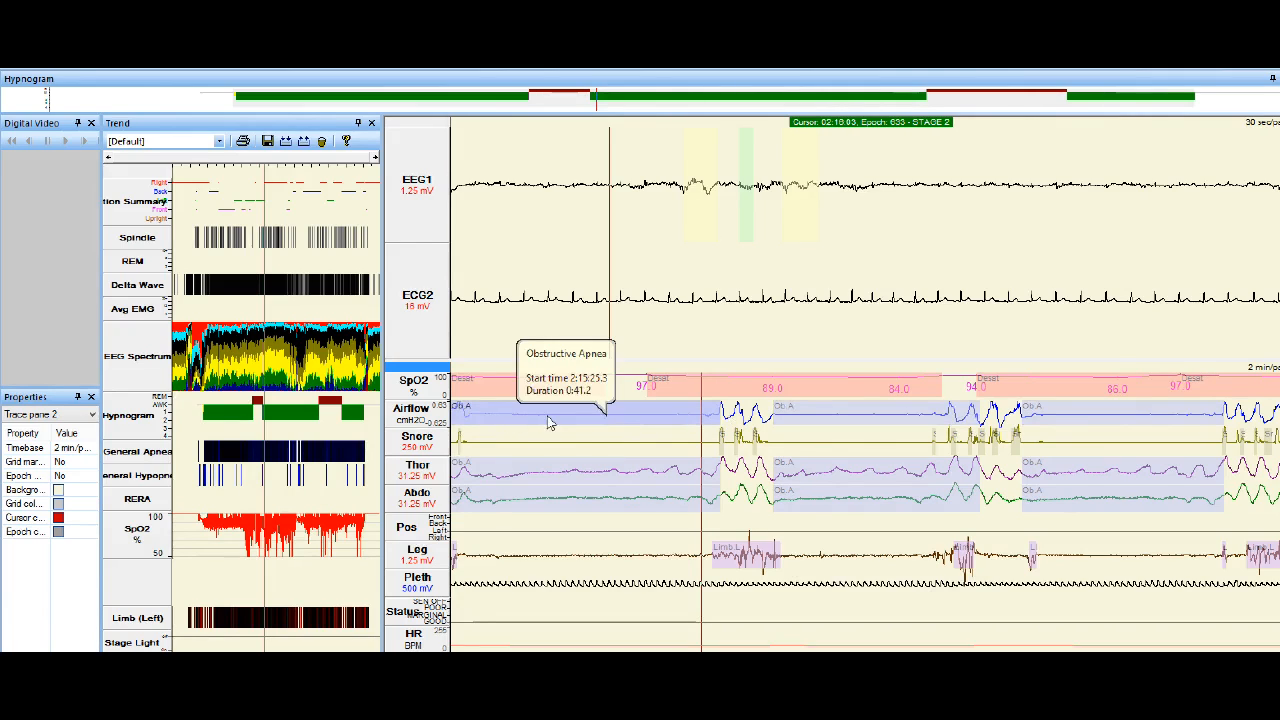
mouse_move(628, 432)
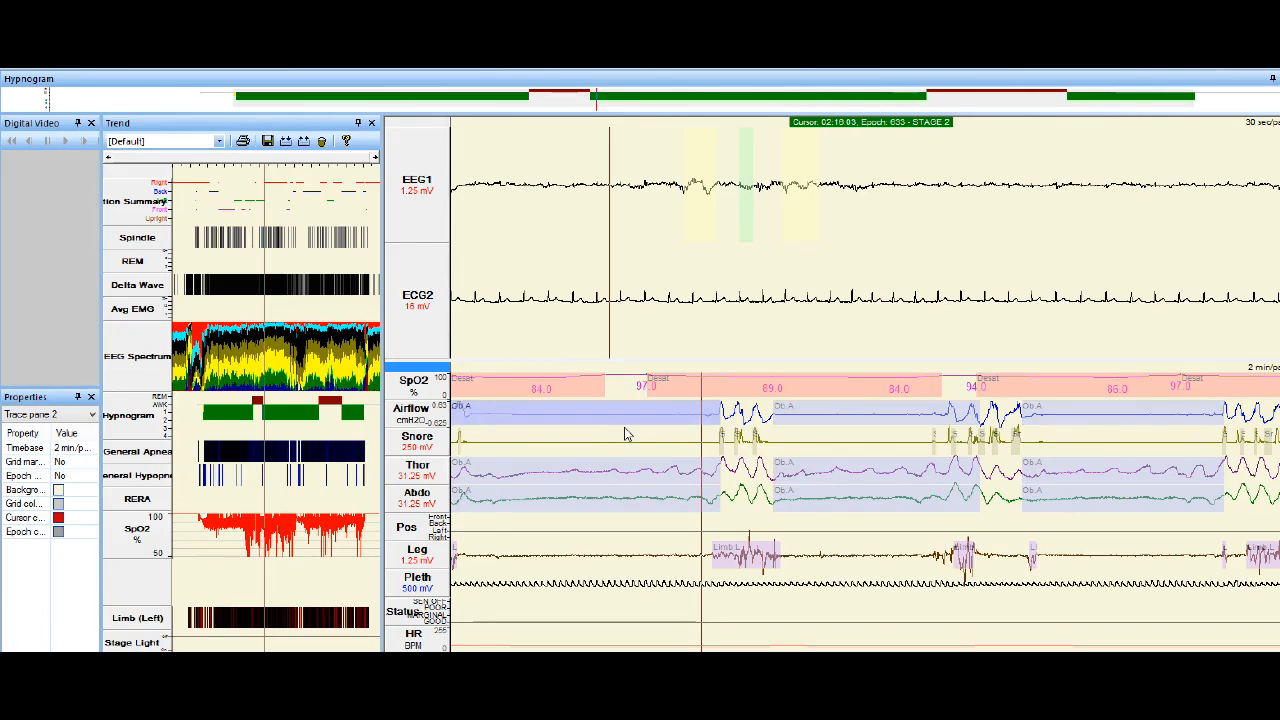
mouse_move(600, 422)
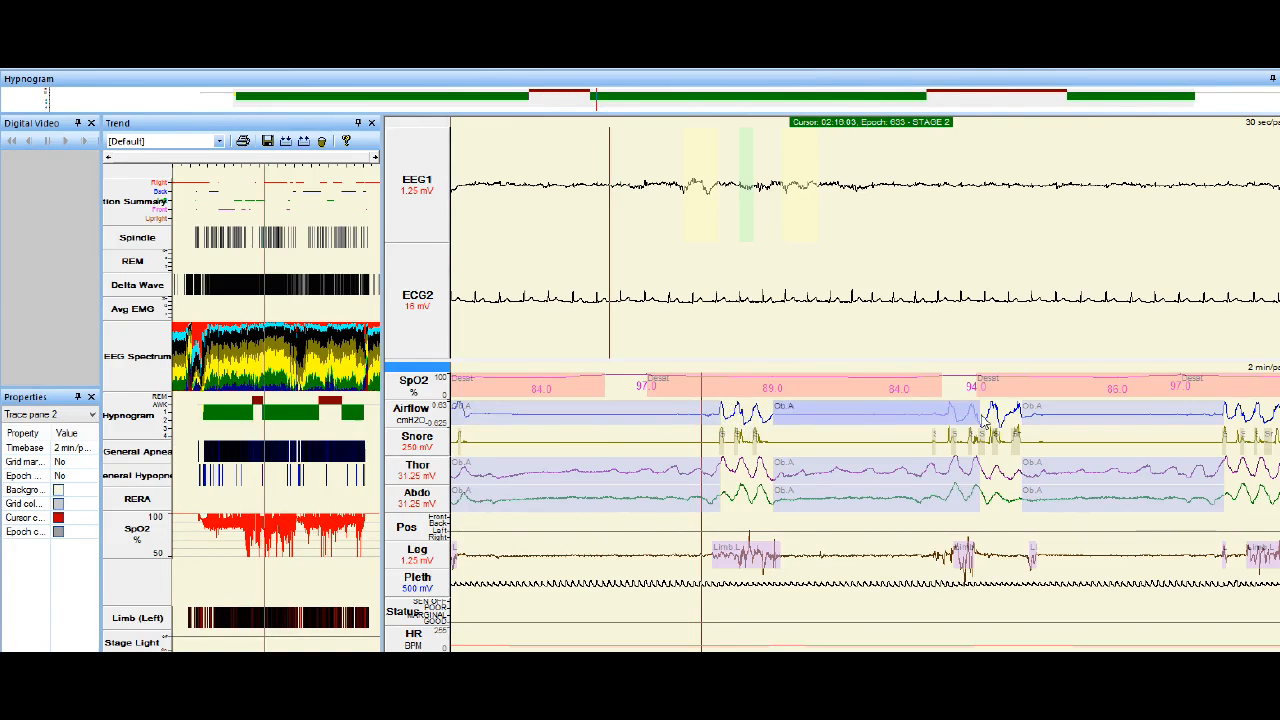
mouse_move(640, 422)
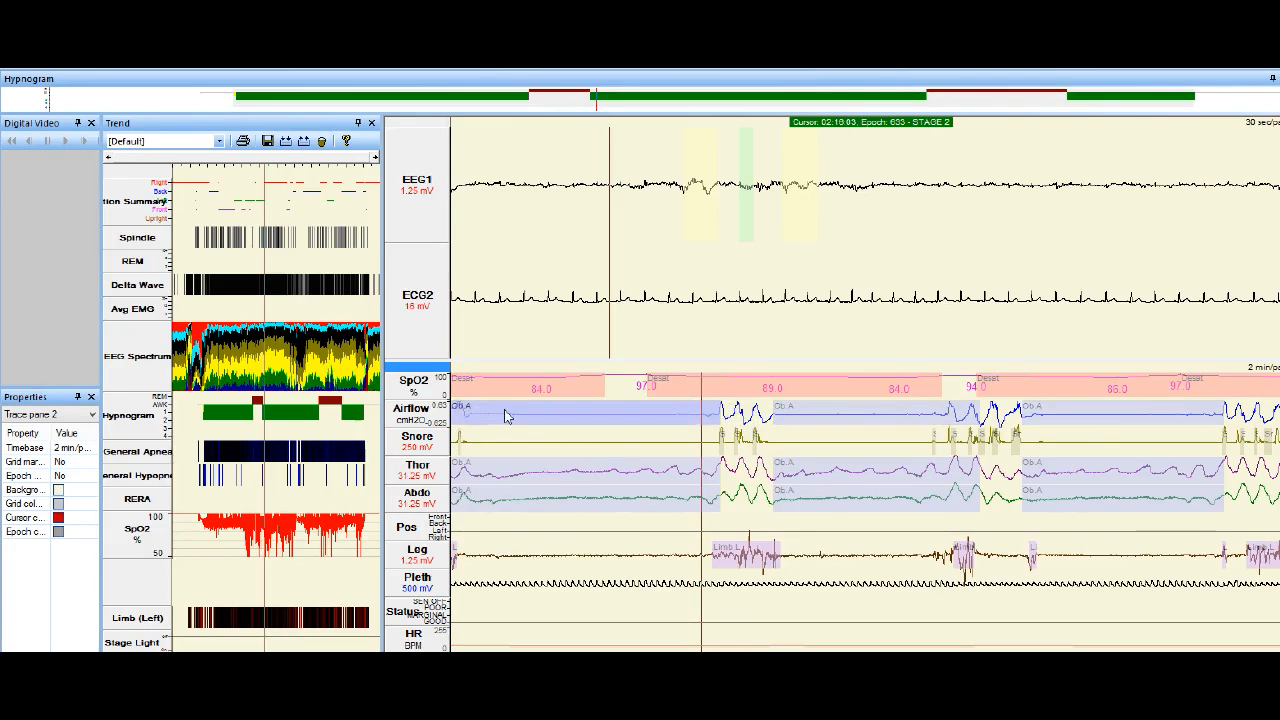
mouse_move(740, 436)
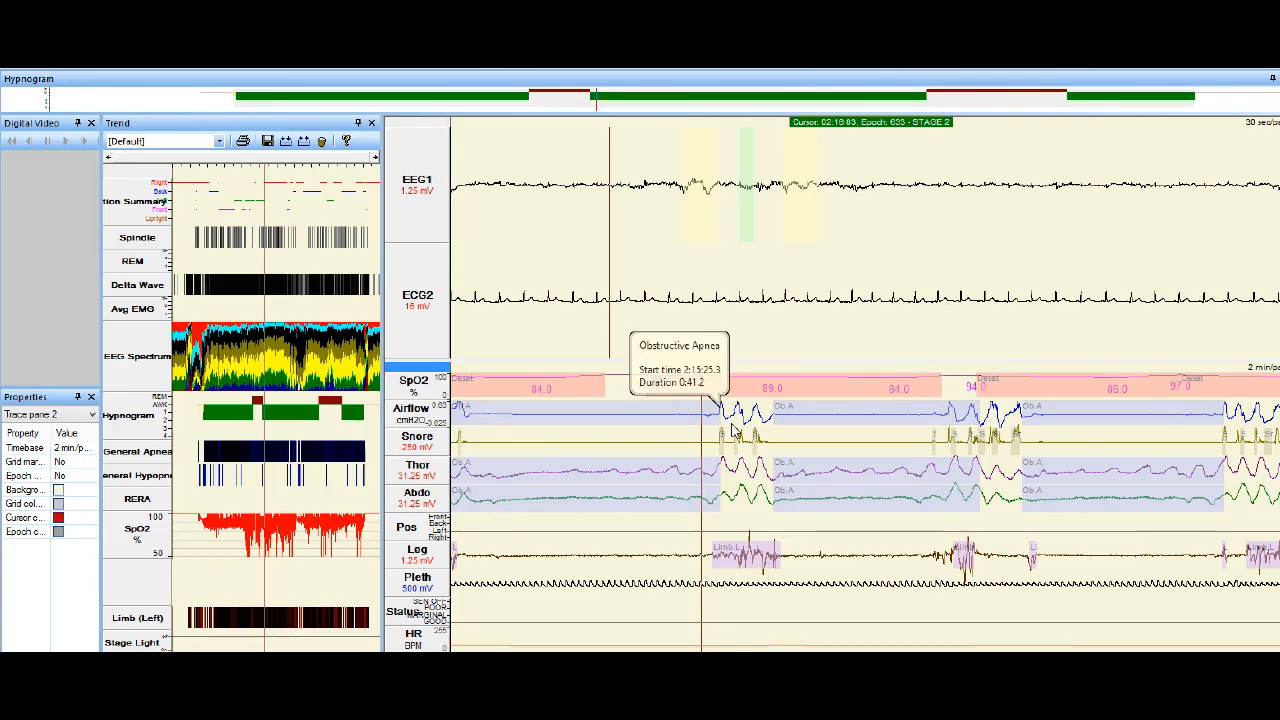
mouse_move(852, 414)
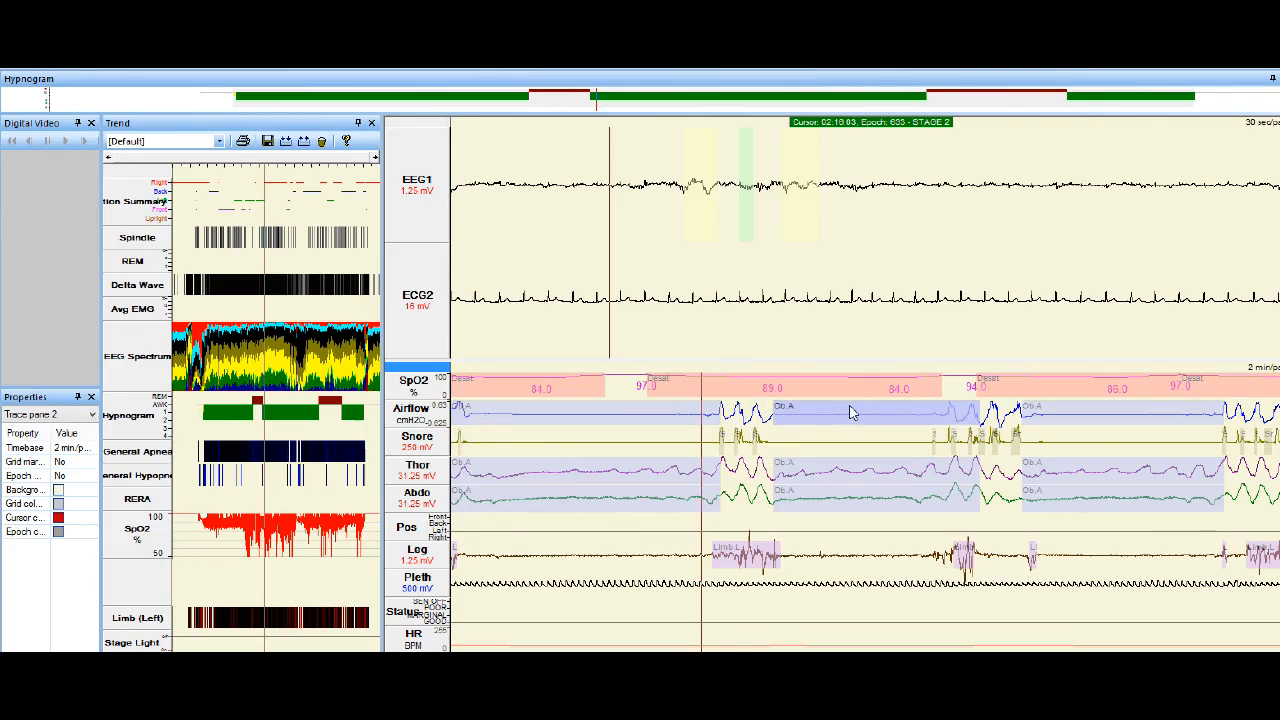
mouse_move(816, 432)
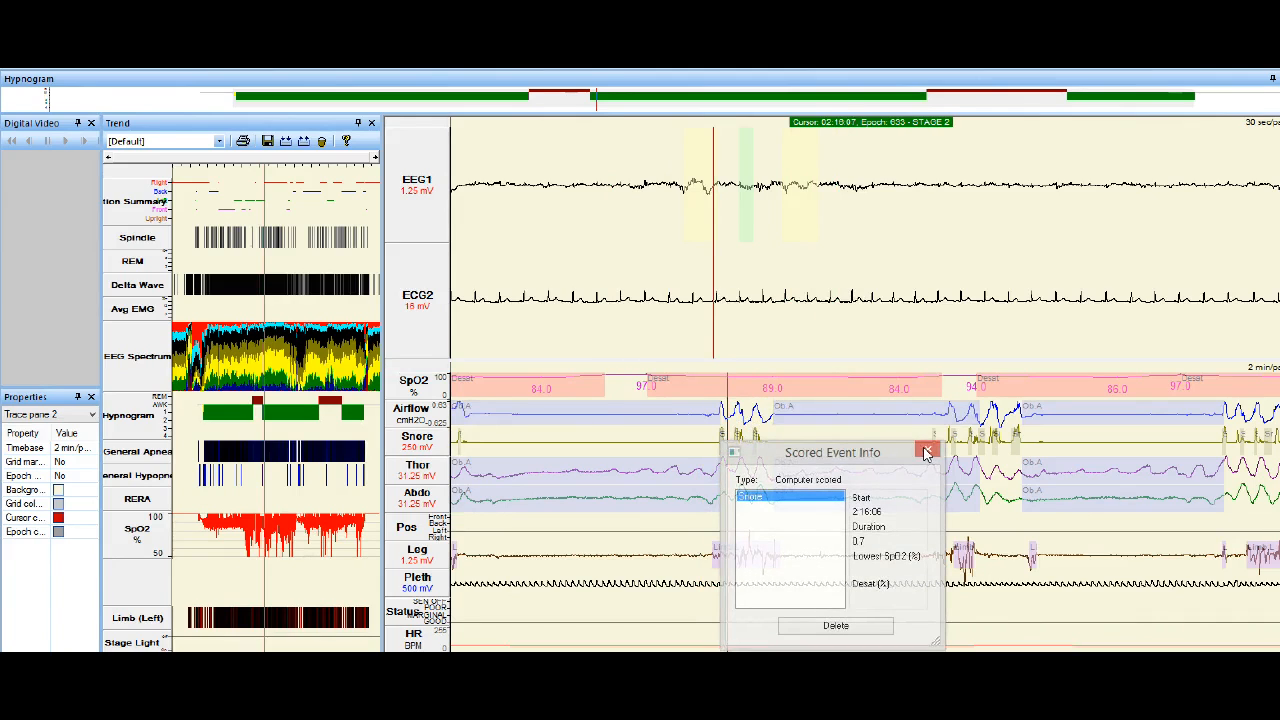
Inspect a scored obstructive apnea event on the later study page with its desaturation
click(926, 452)
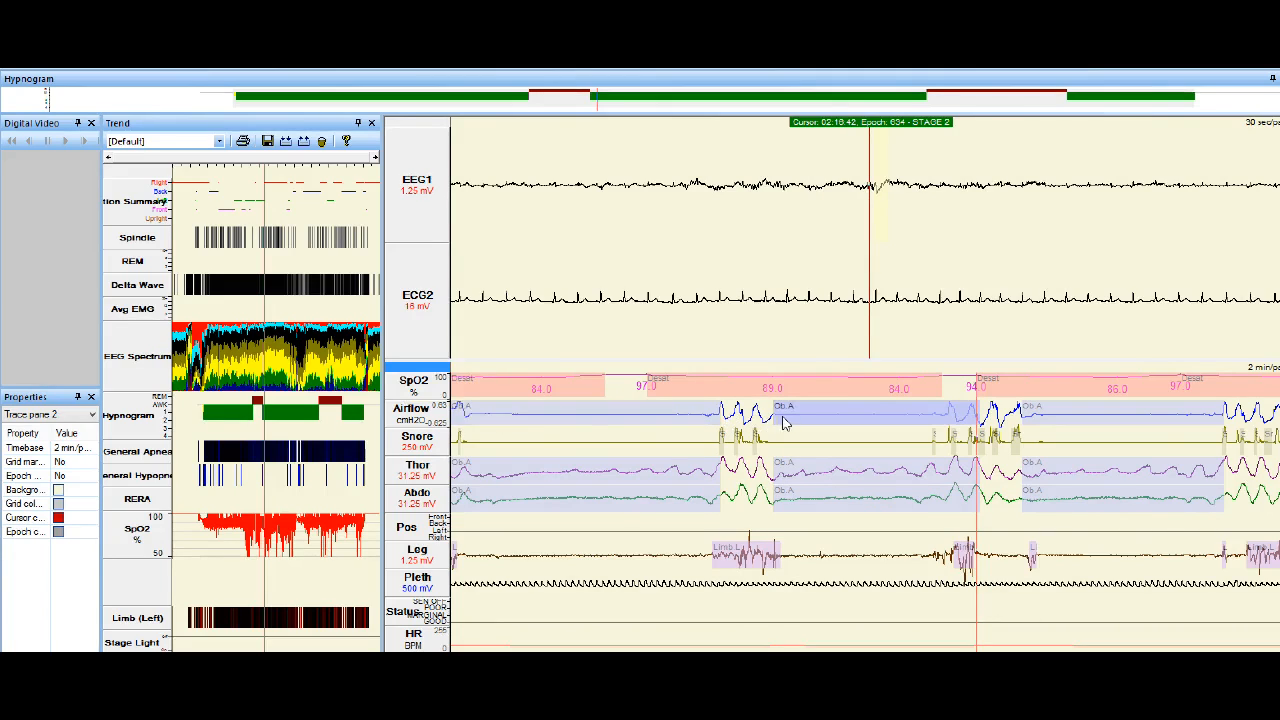
mouse_move(1028, 424)
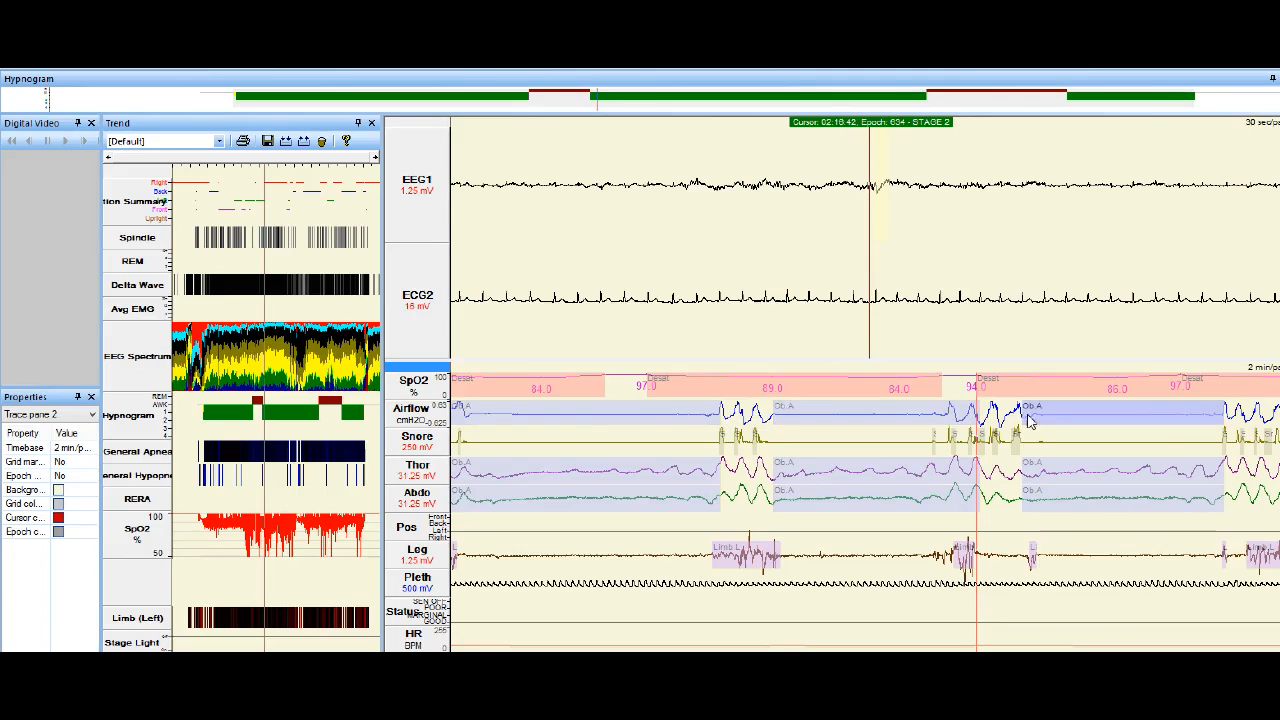
mouse_move(1180, 420)
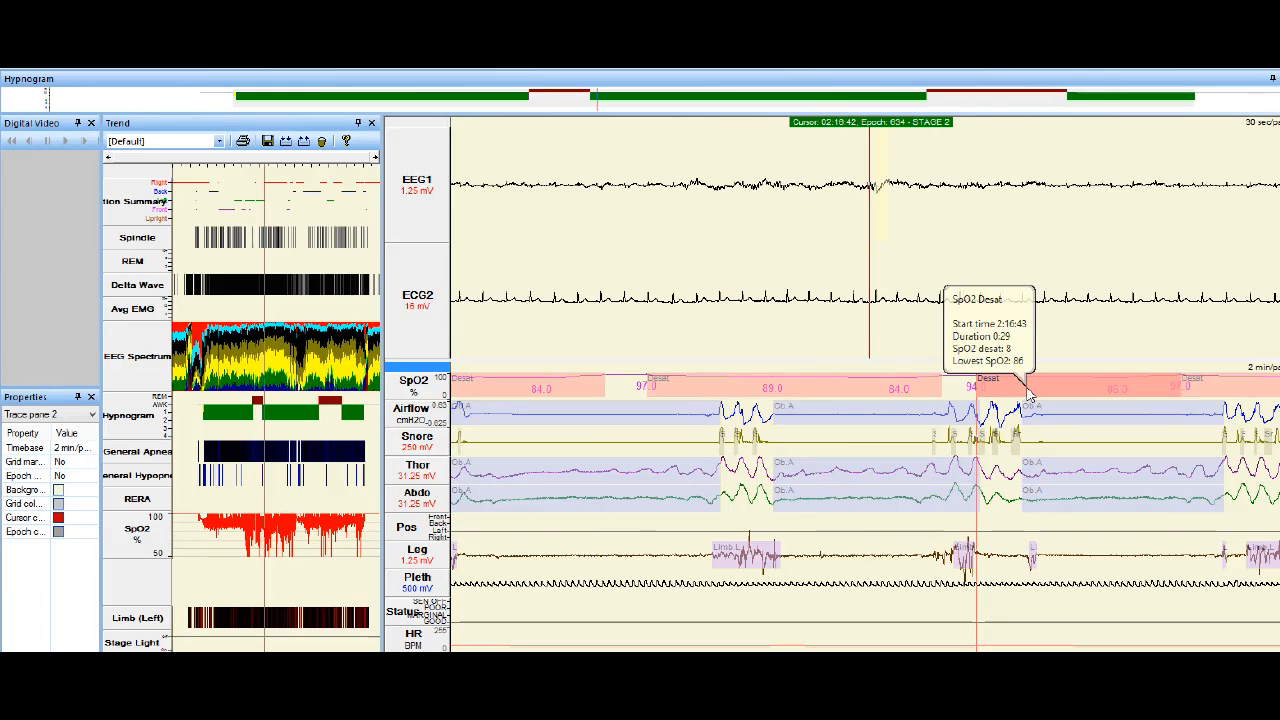
mouse_move(1000, 544)
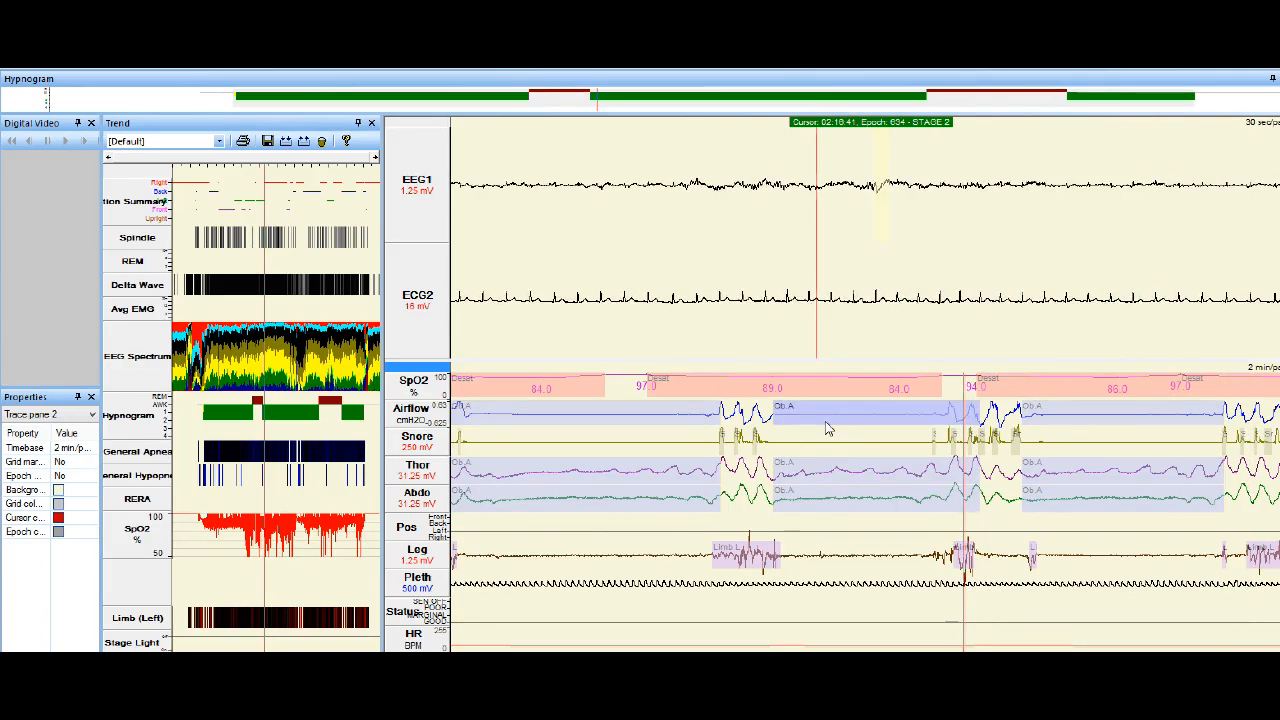
mouse_move(662, 428)
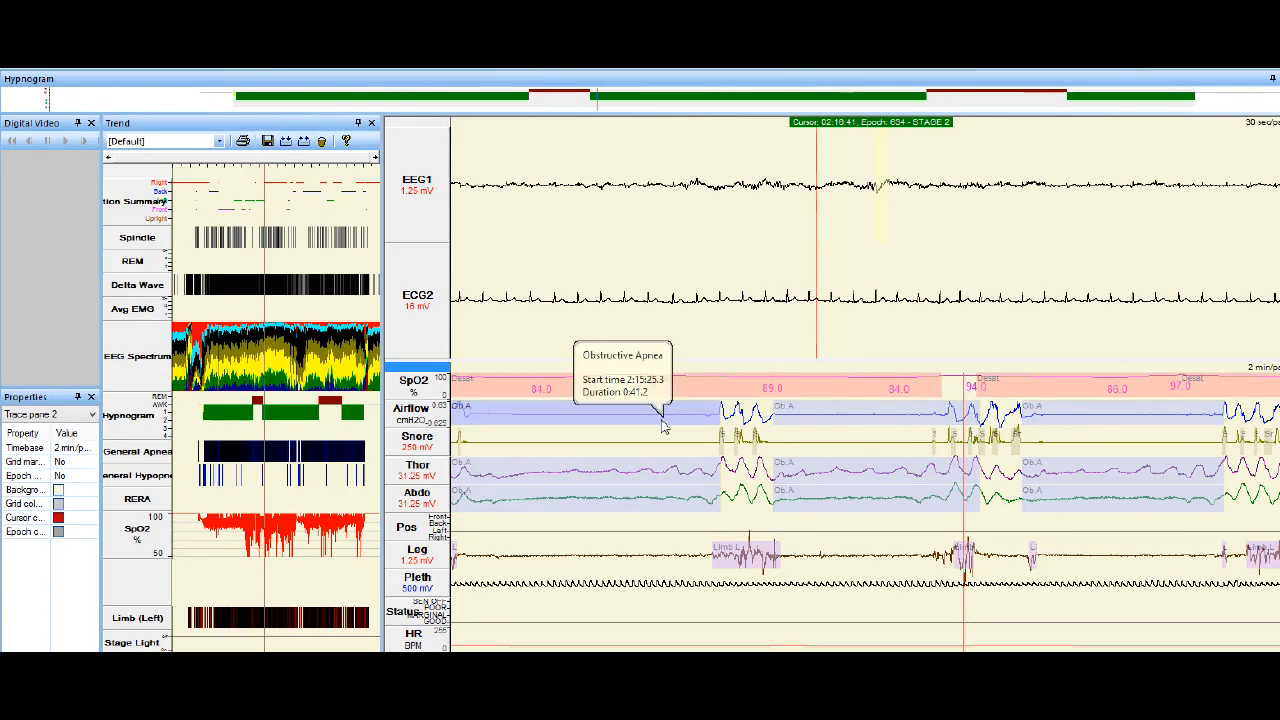
mouse_move(628, 472)
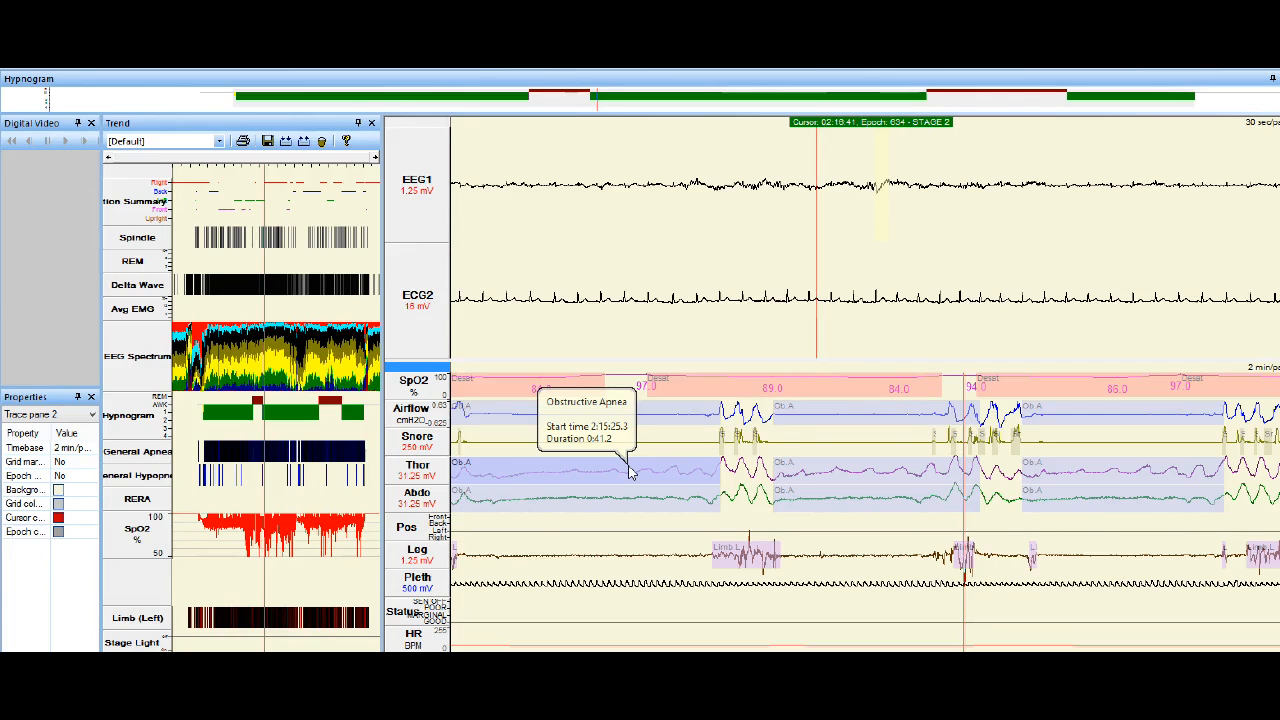
mouse_move(772, 592)
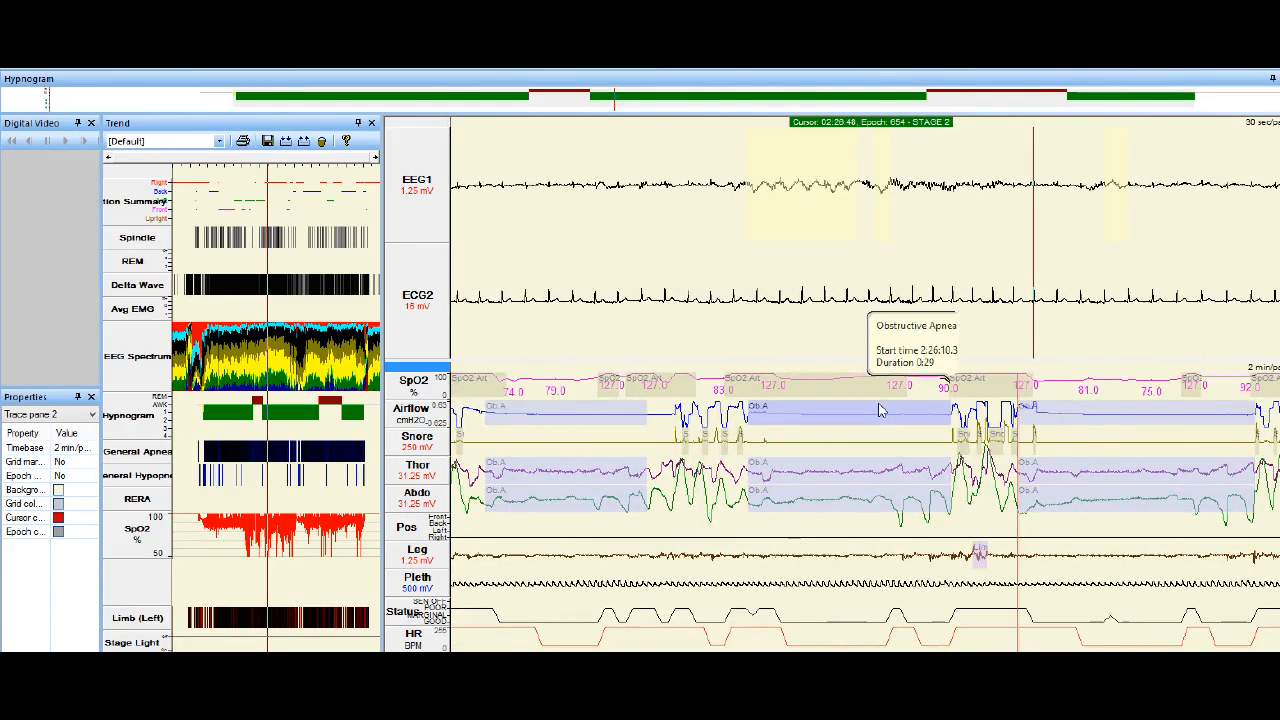
mouse_move(896, 452)
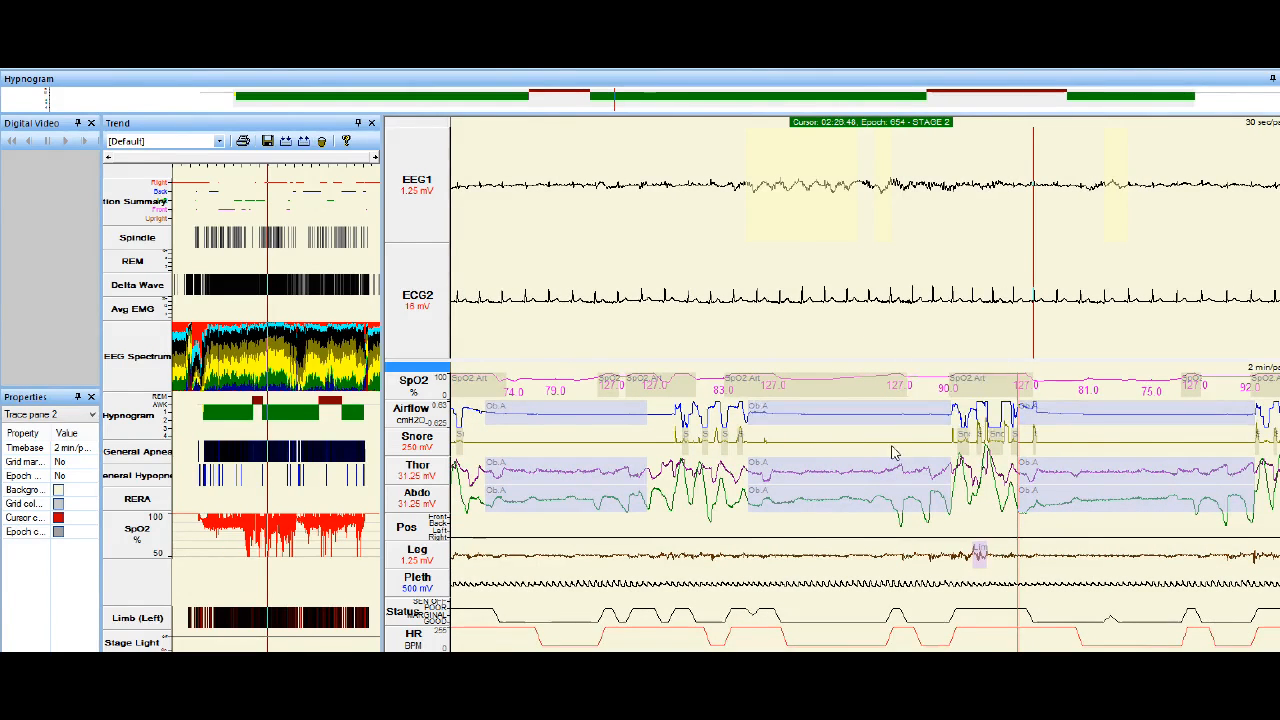
mouse_move(640, 420)
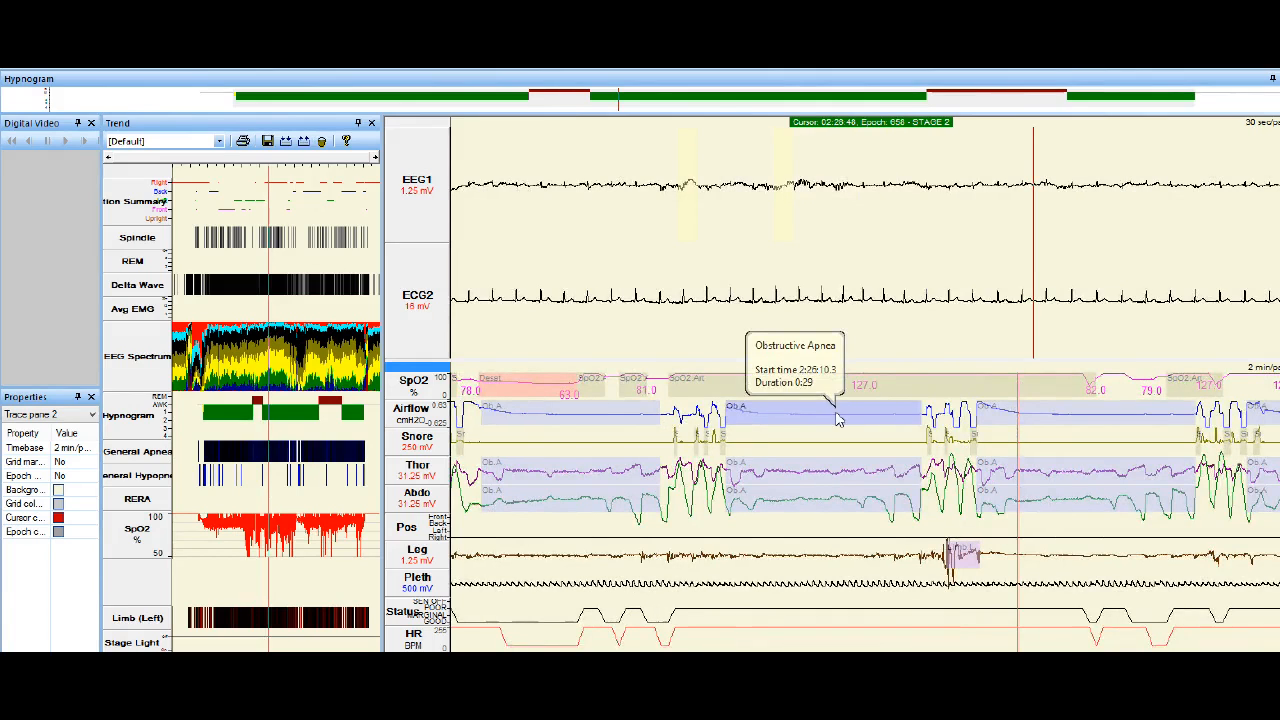
mouse_move(950, 516)
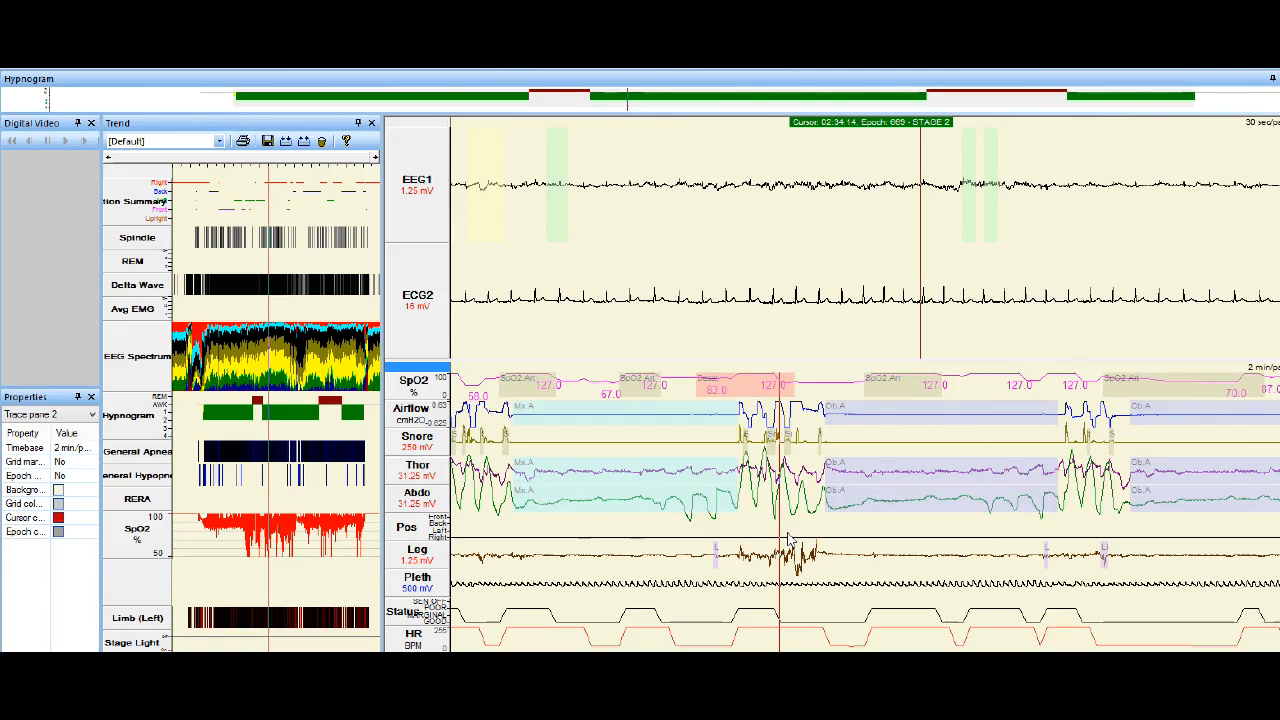
mouse_move(940, 532)
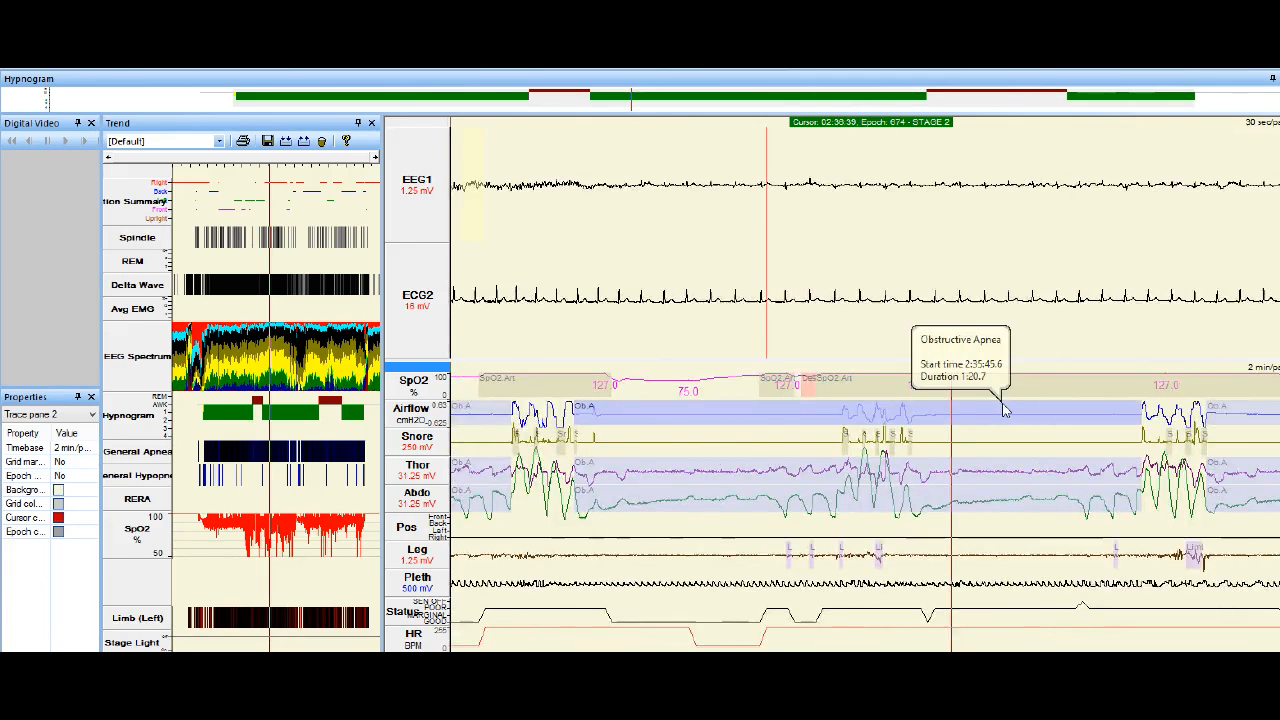
mouse_move(1096, 452)
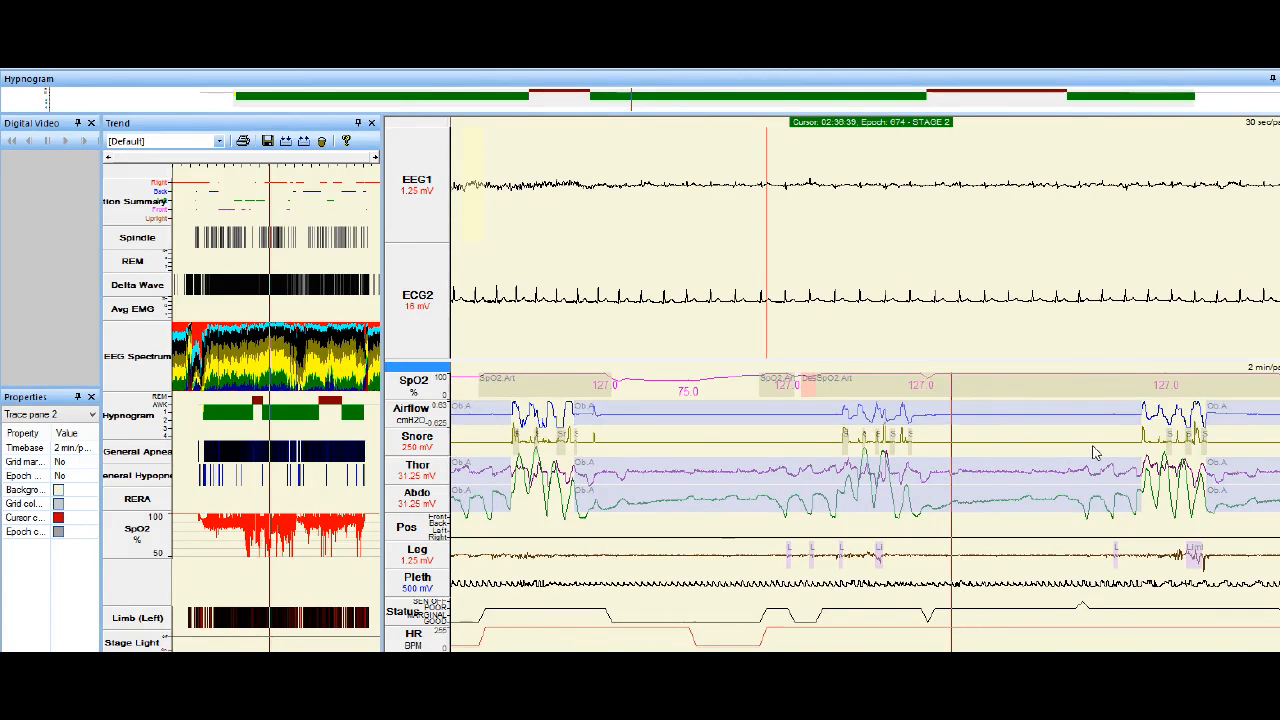